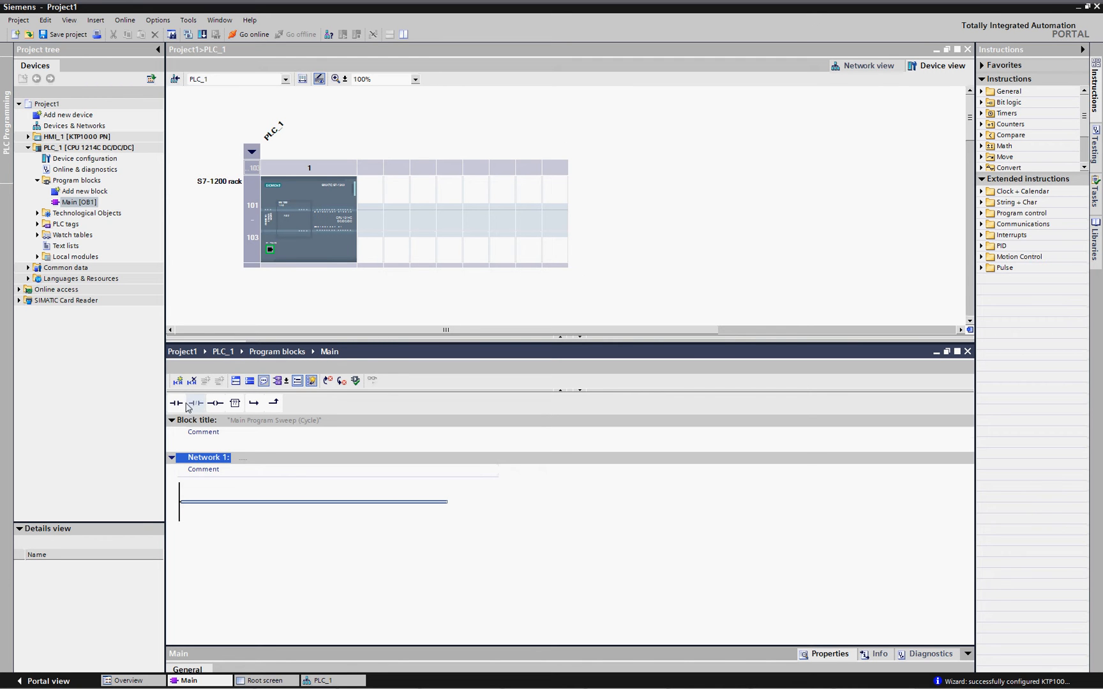
- Lay out Network 1 with NO contact, NC contact, coil, and a parallel contact branch rejoined to the rung
left_click(177, 403)
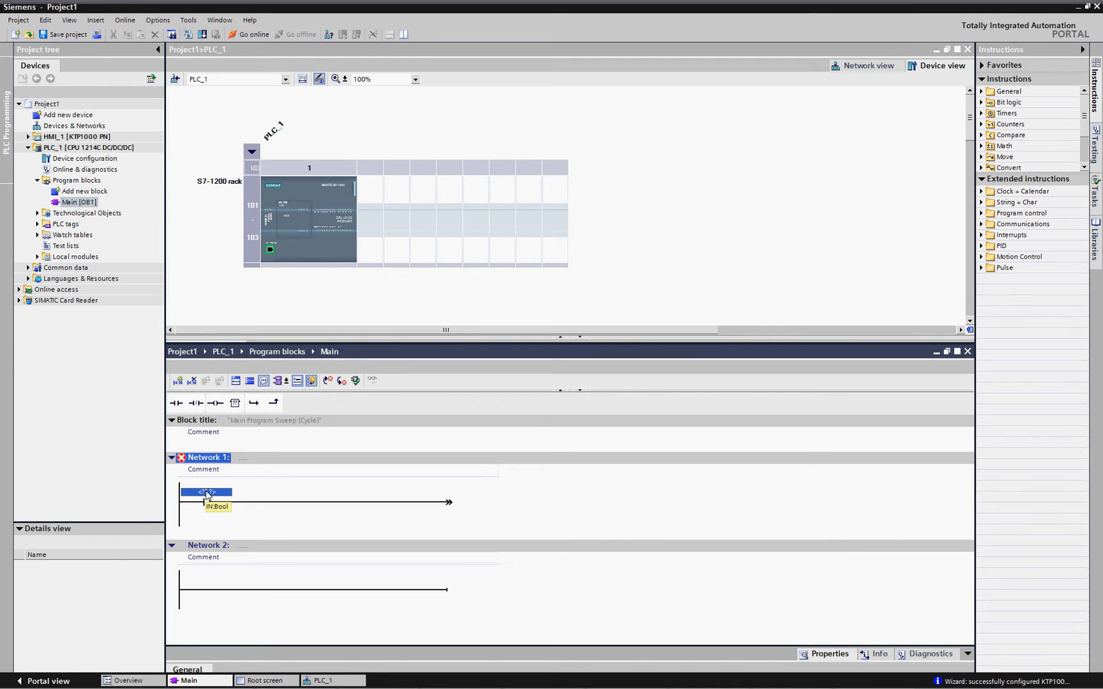
left_click(197, 403)
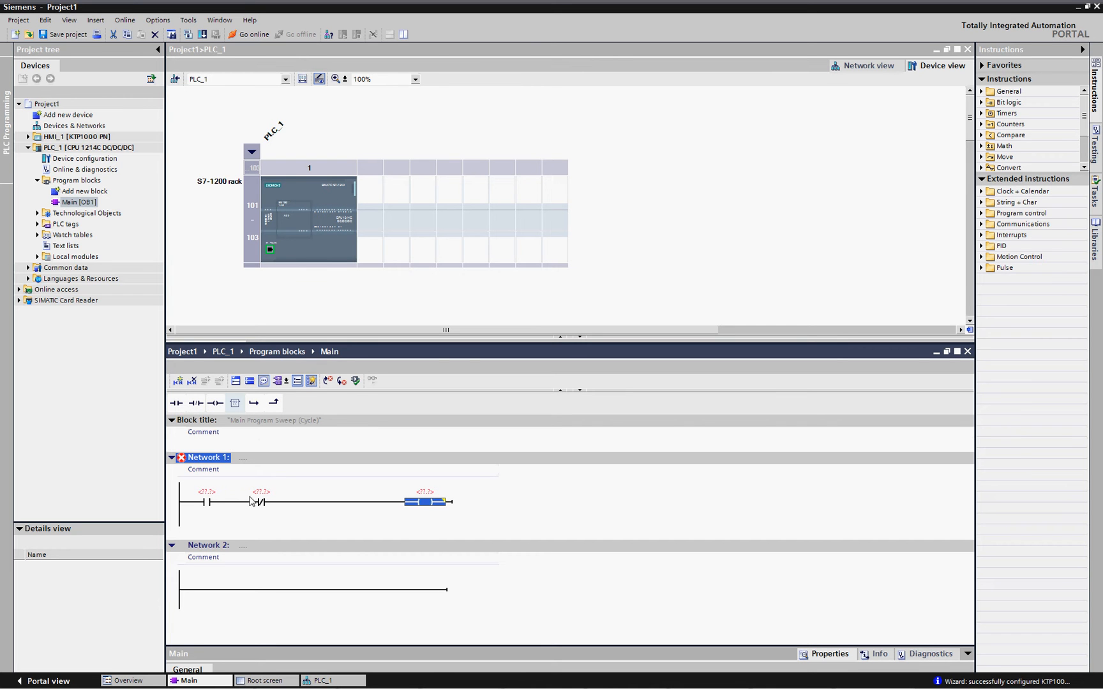
mouse_move(254, 403)
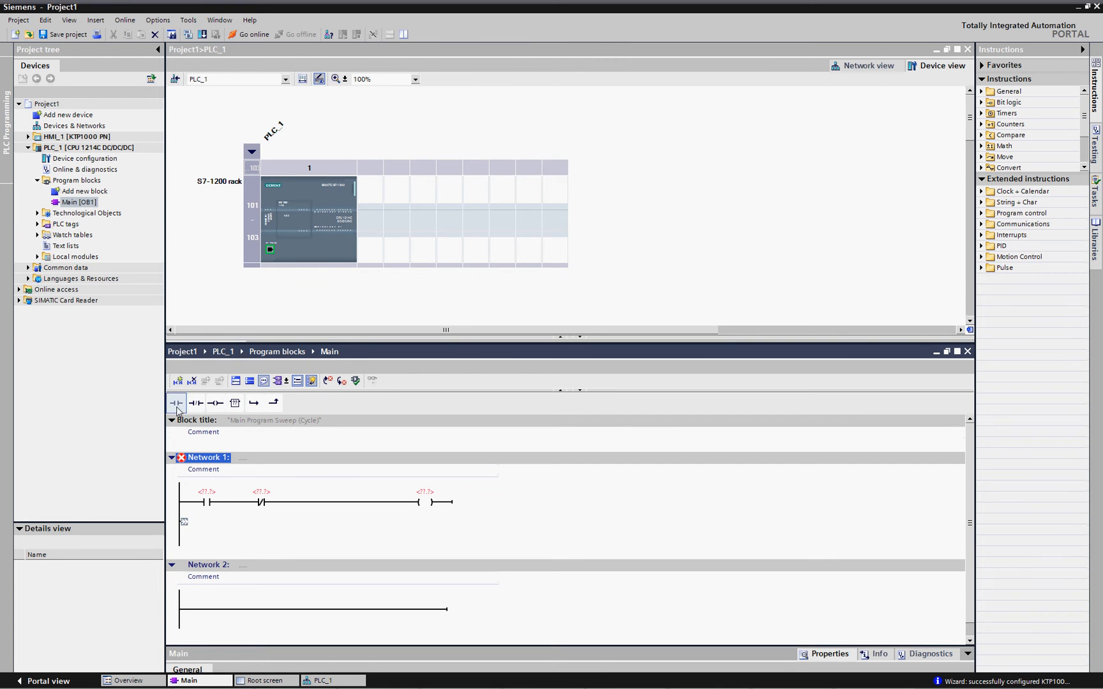
left_click(176, 404)
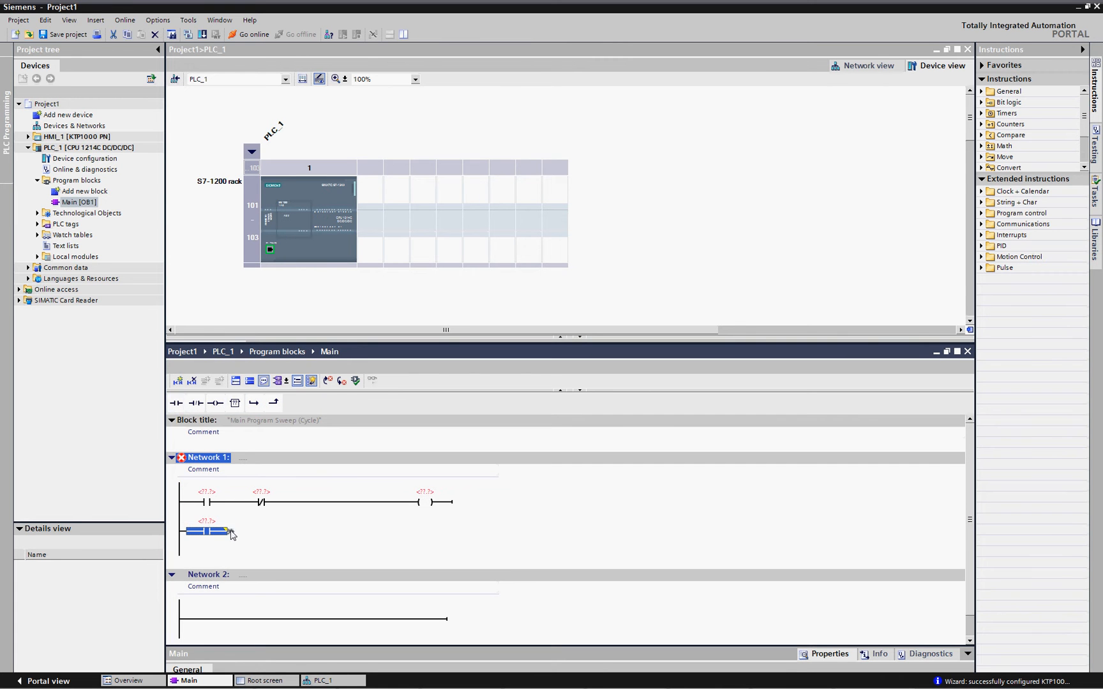
left_click_drag(211, 531, 343, 502)
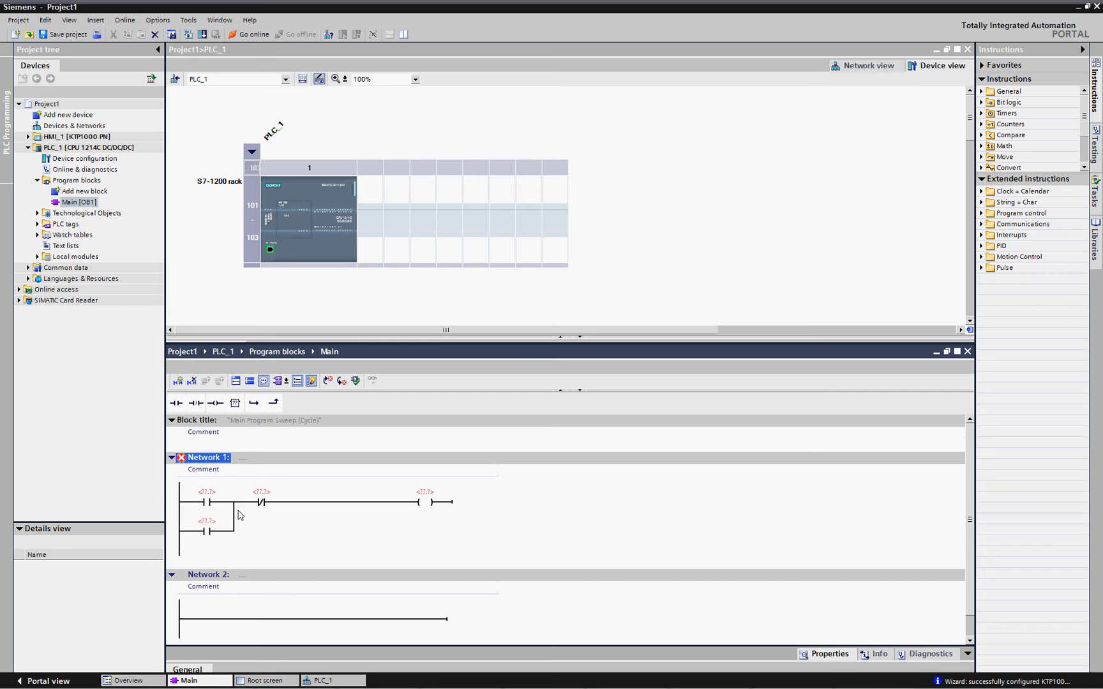
mouse_move(222, 499)
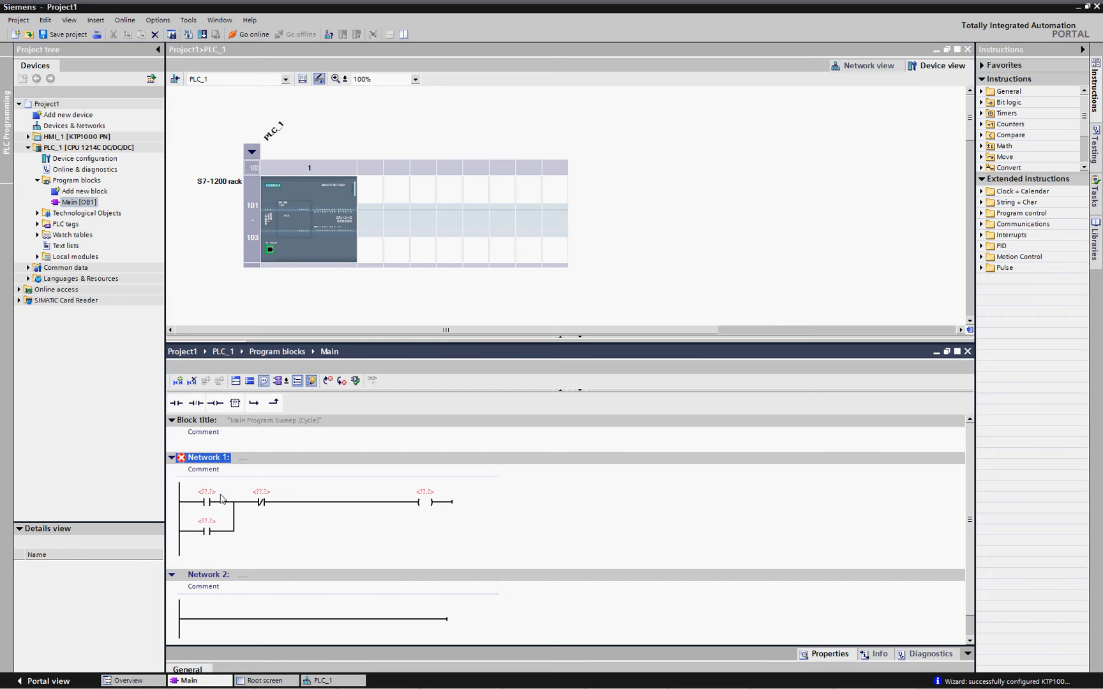
- Tag the rung operands start, estop and motor, and the branch contact motor
left_click(206, 502)
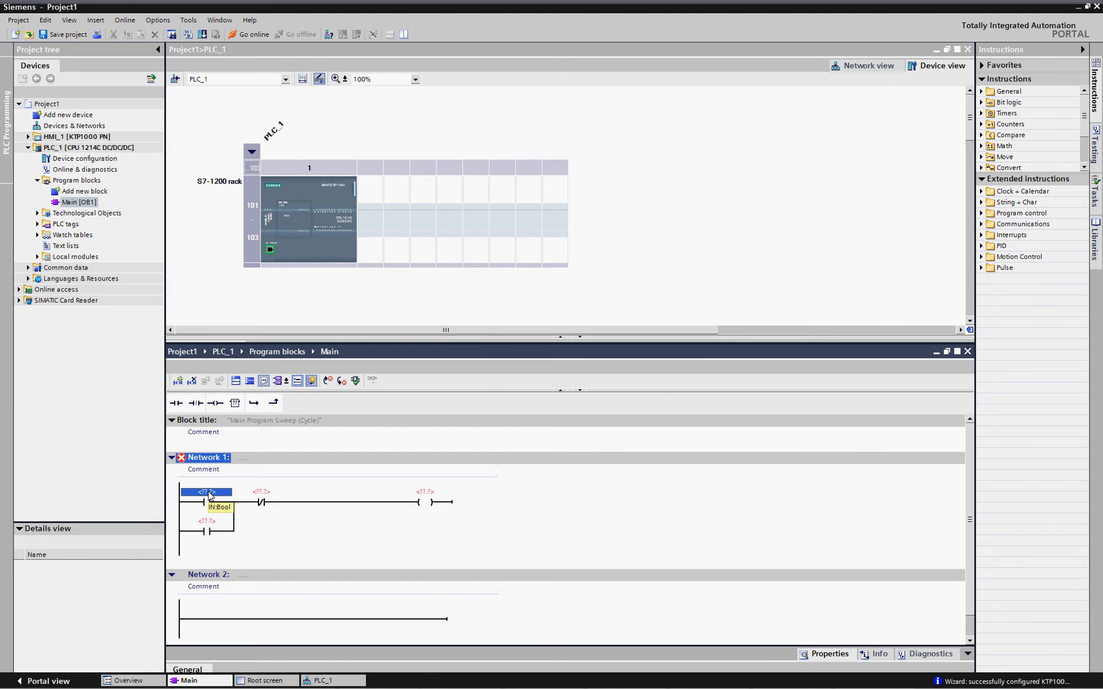
type("start")
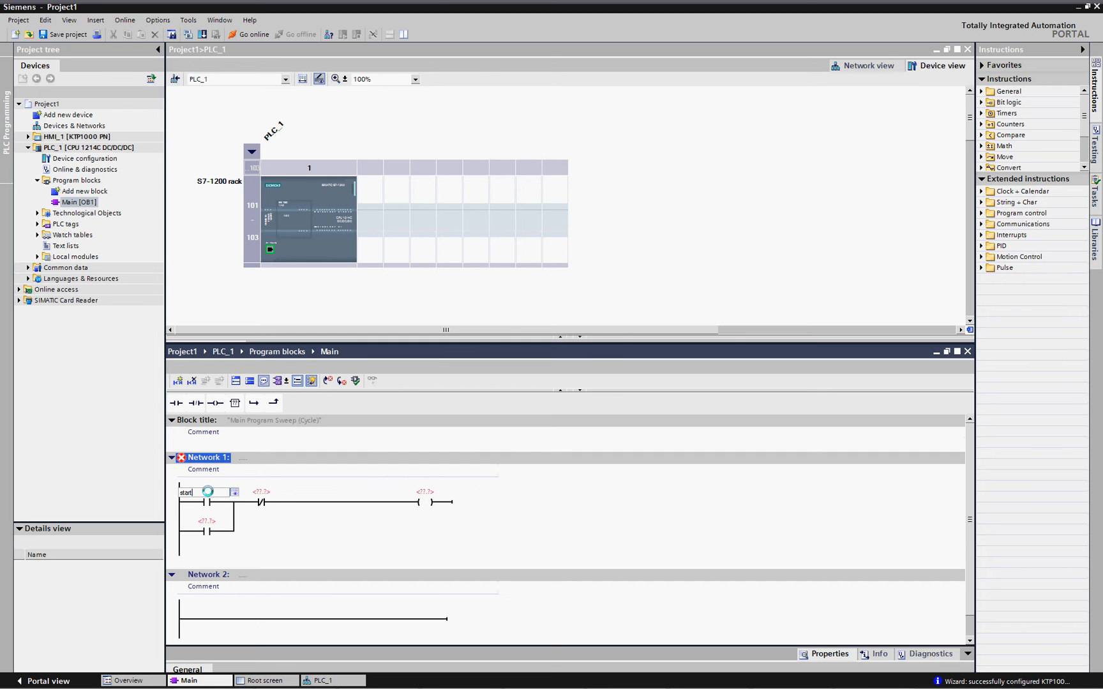
left_click(261, 491)
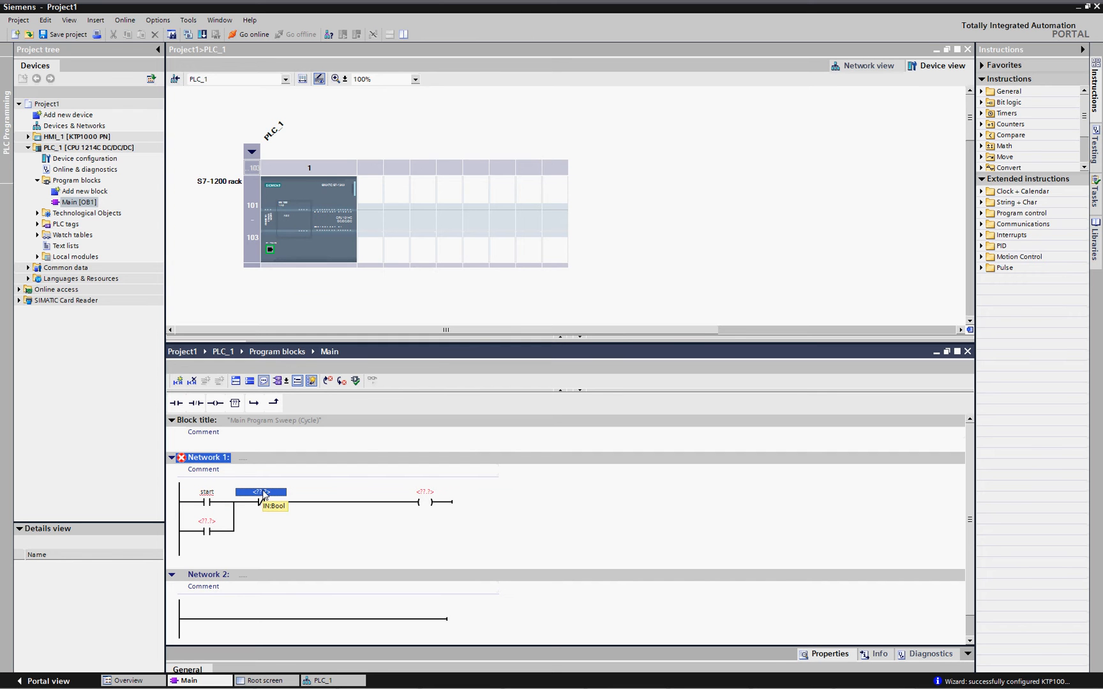
type("estop")
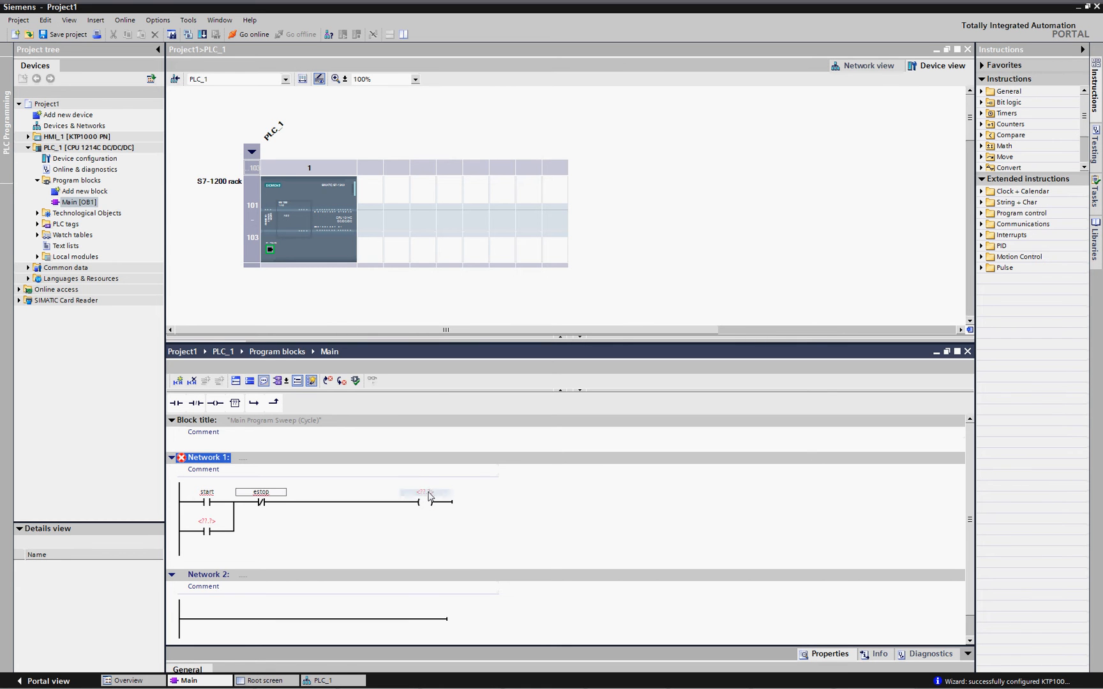
type("motor")
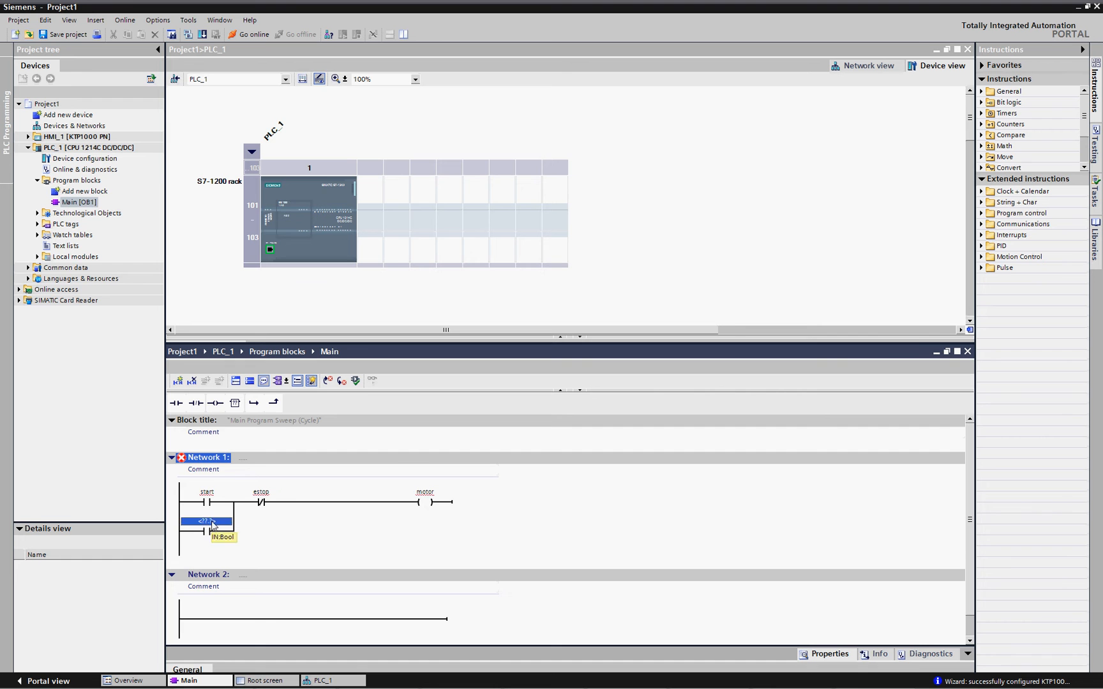
type("m")
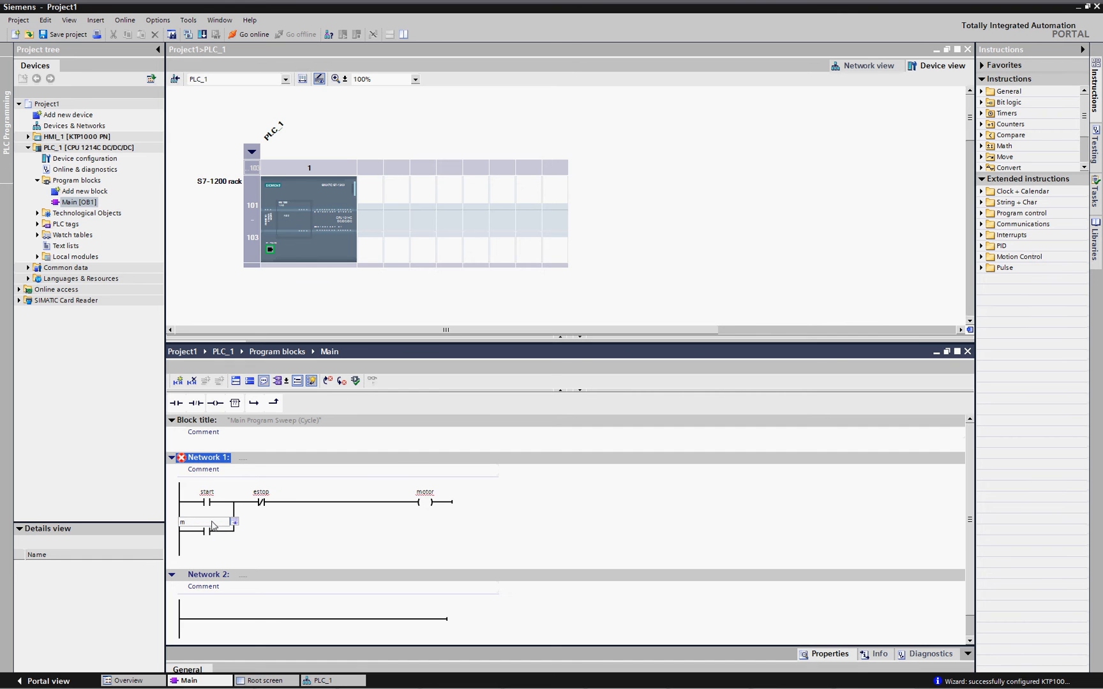
type("motor")
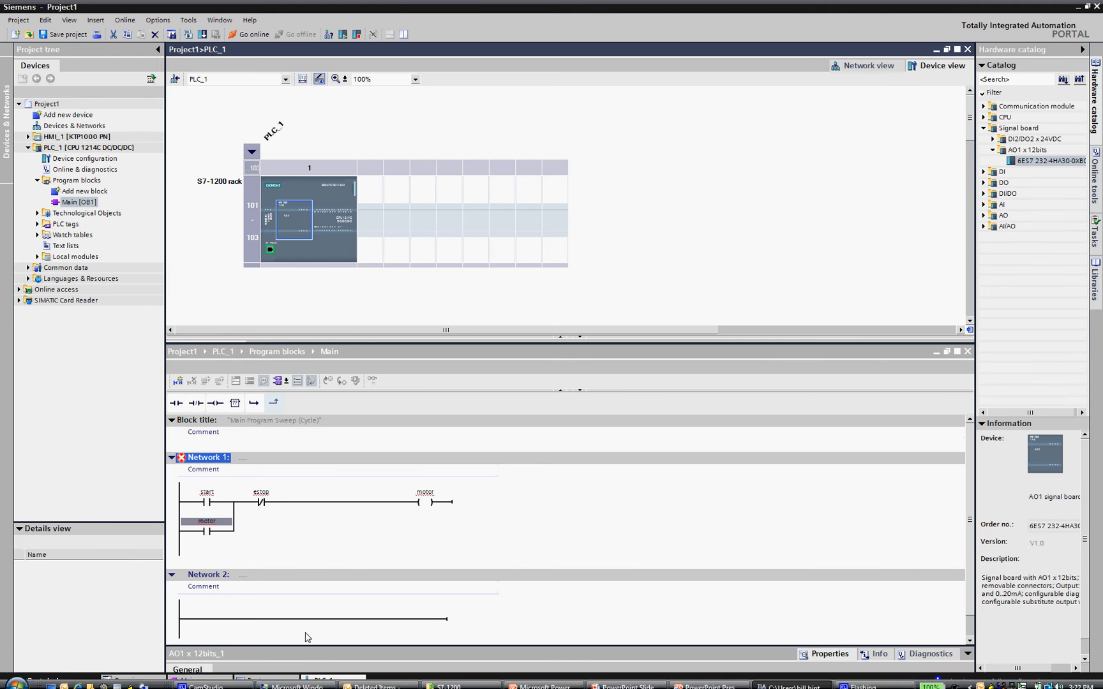
- Float the PLC_1 device view and zoom it to 400% so CPU 1214C channels are readable
right_click(307, 637)
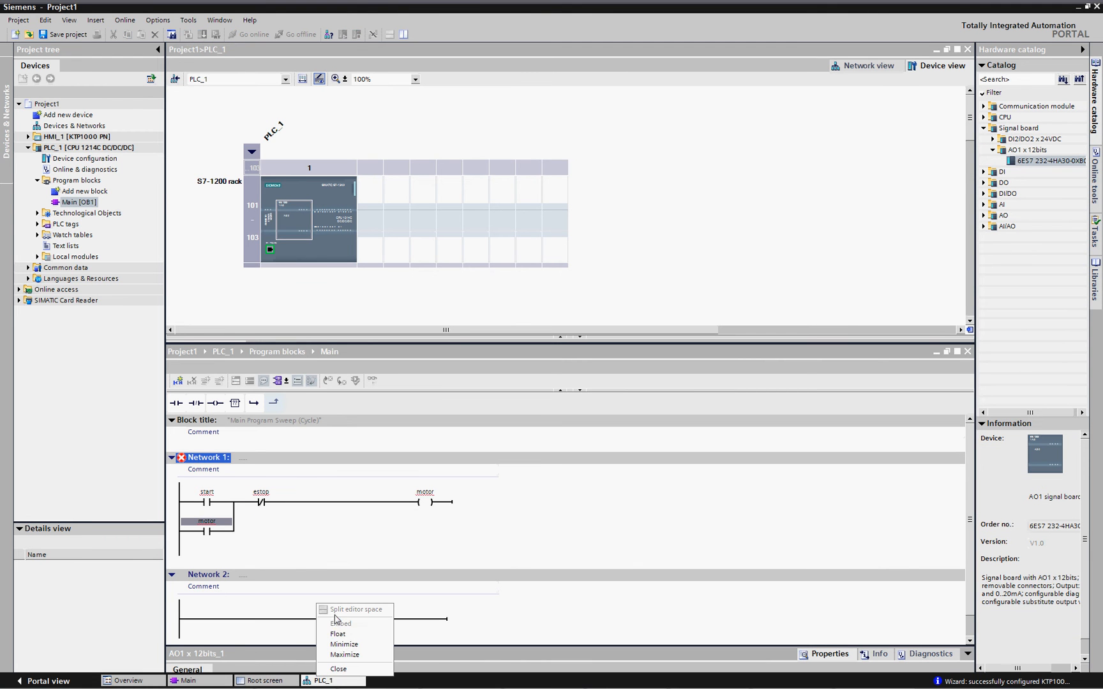
left_click(337, 633)
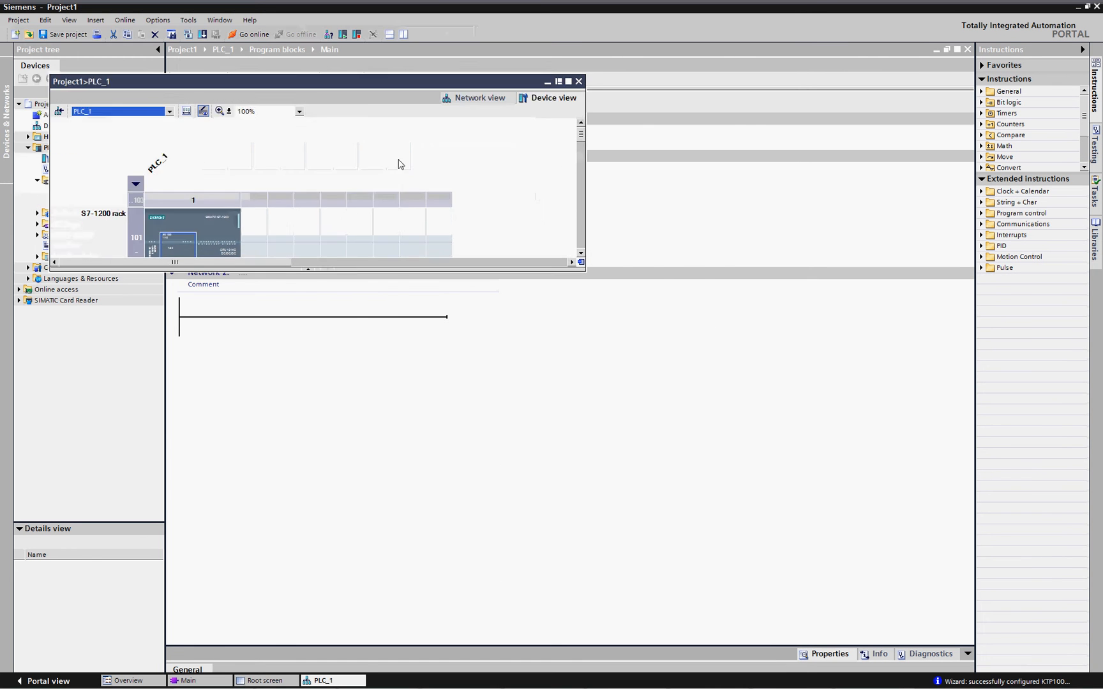
left_click(533, 361)
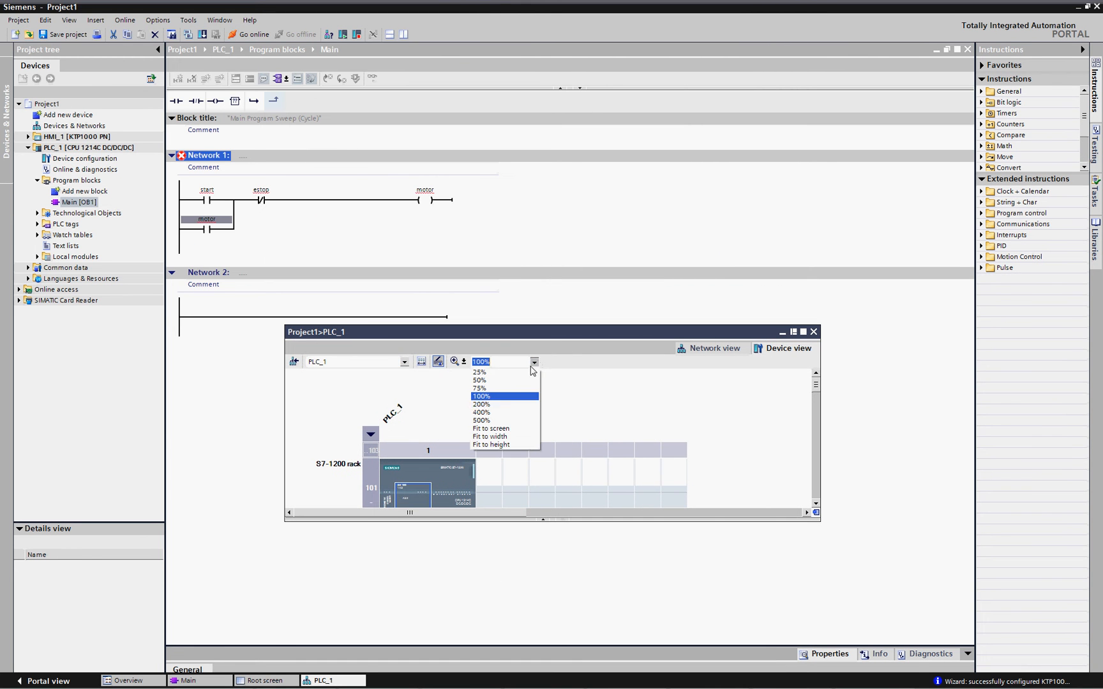
left_click(481, 412)
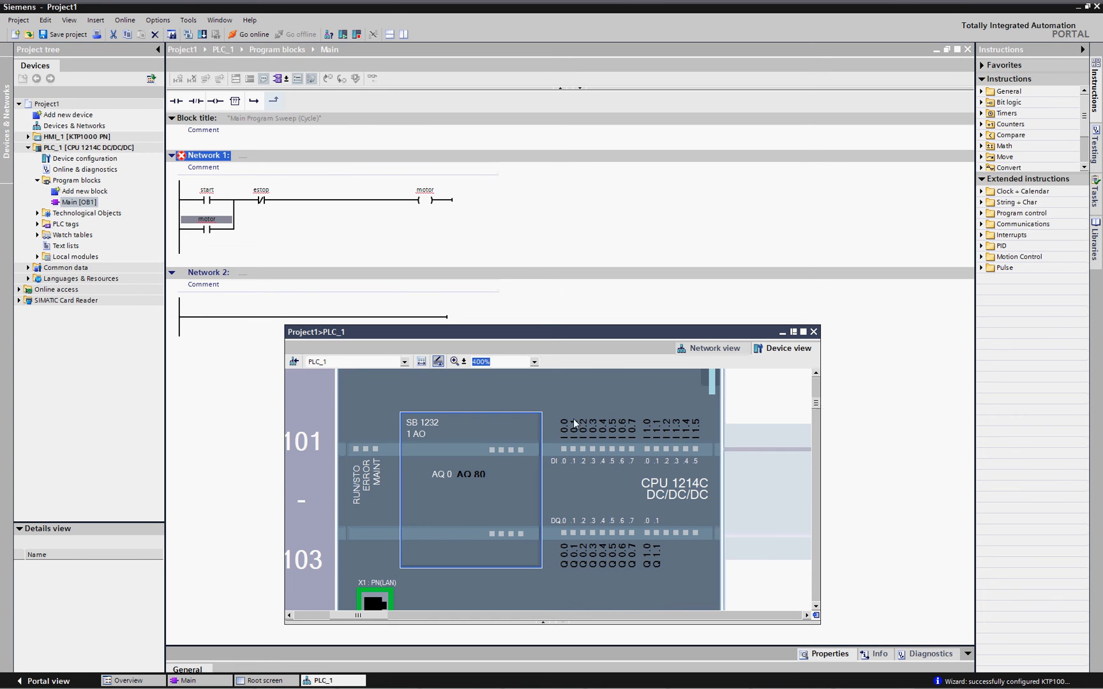
mouse_move(707, 439)
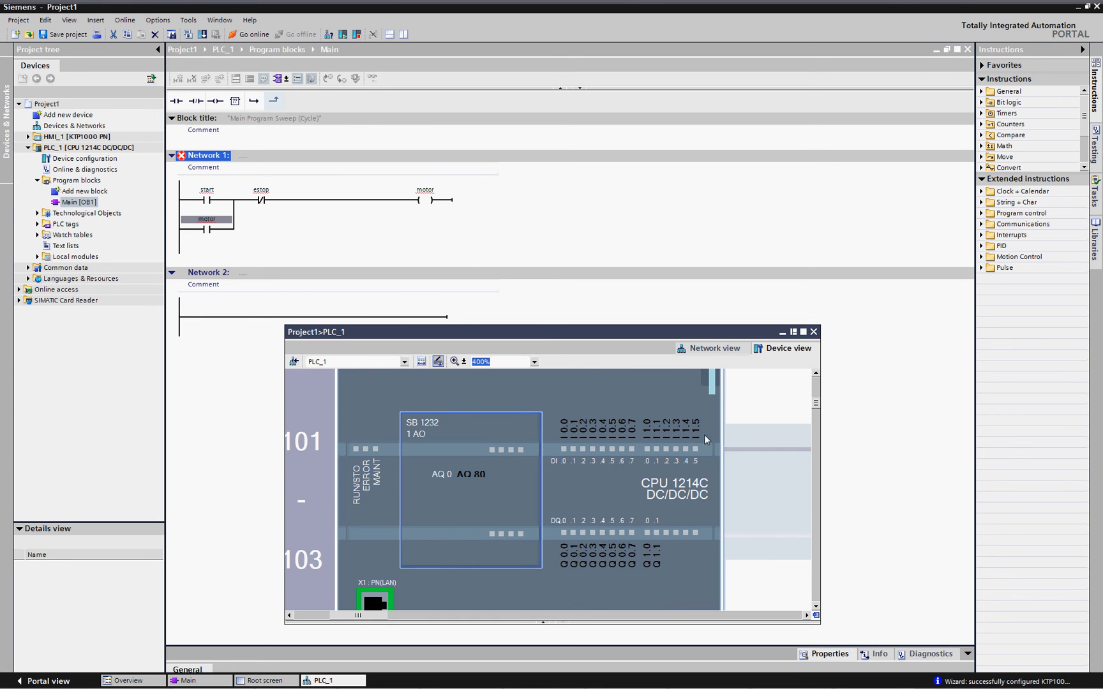
mouse_move(211, 196)
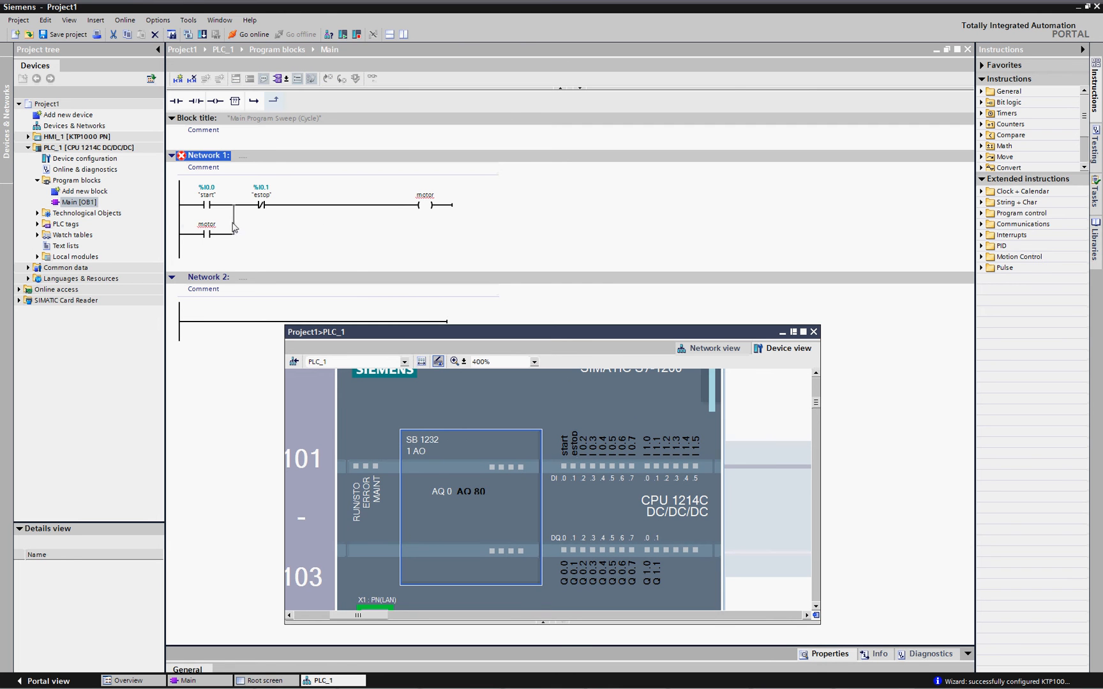
- Map start to %I0.0, estop to %I0.1 and motor to %Q0.0 on the CPU channels
left_click(205, 230)
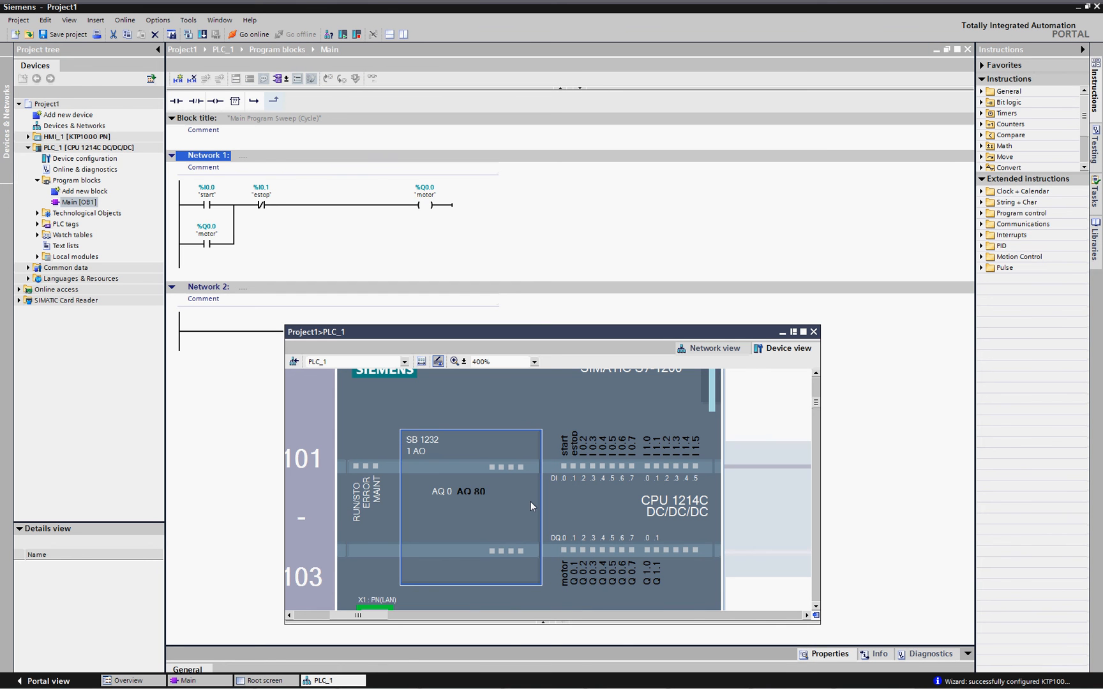
mouse_move(541, 536)
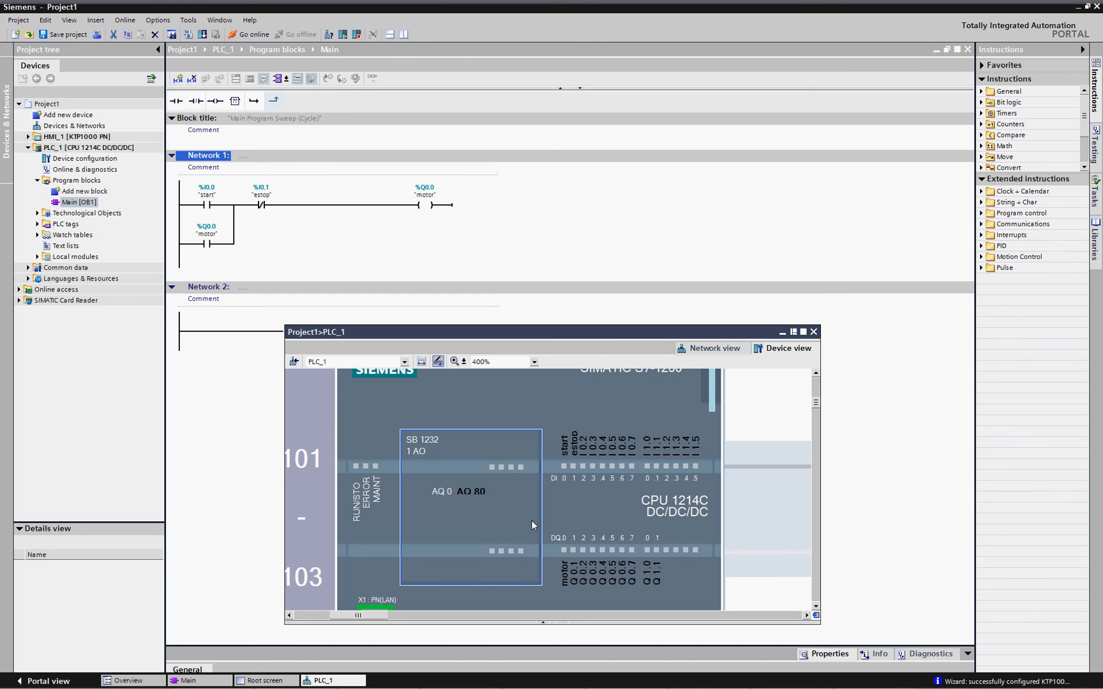
mouse_move(528, 523)
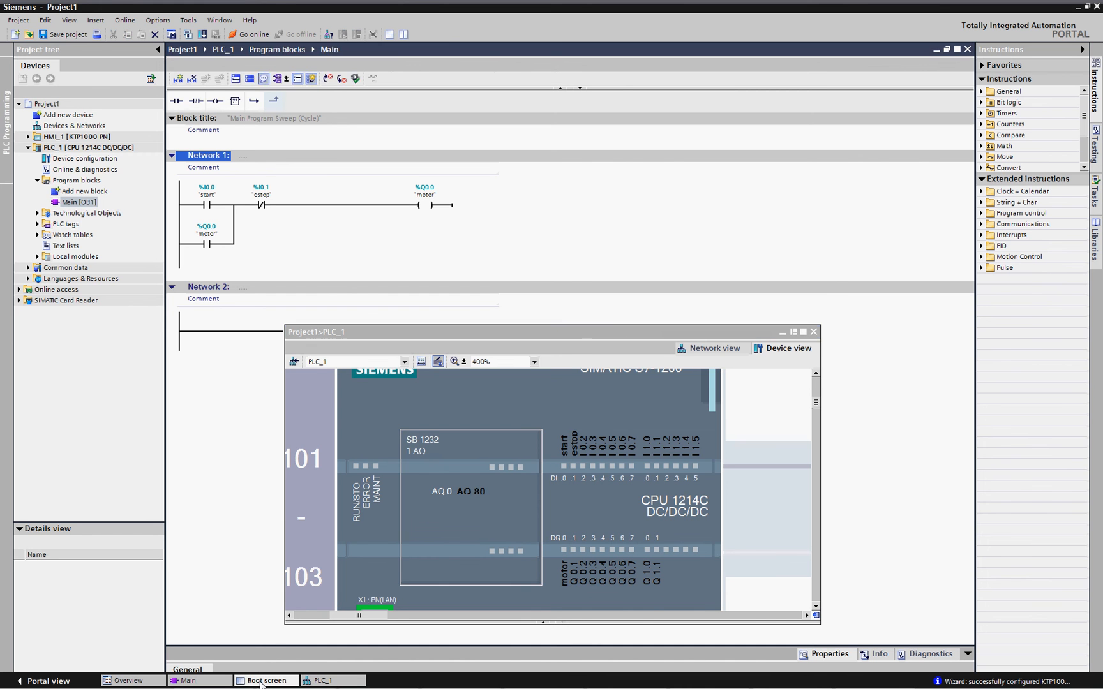
- Show the HMI_1 Root screen and push the floating PLC_1 window to the right edge
left_click(265, 681)
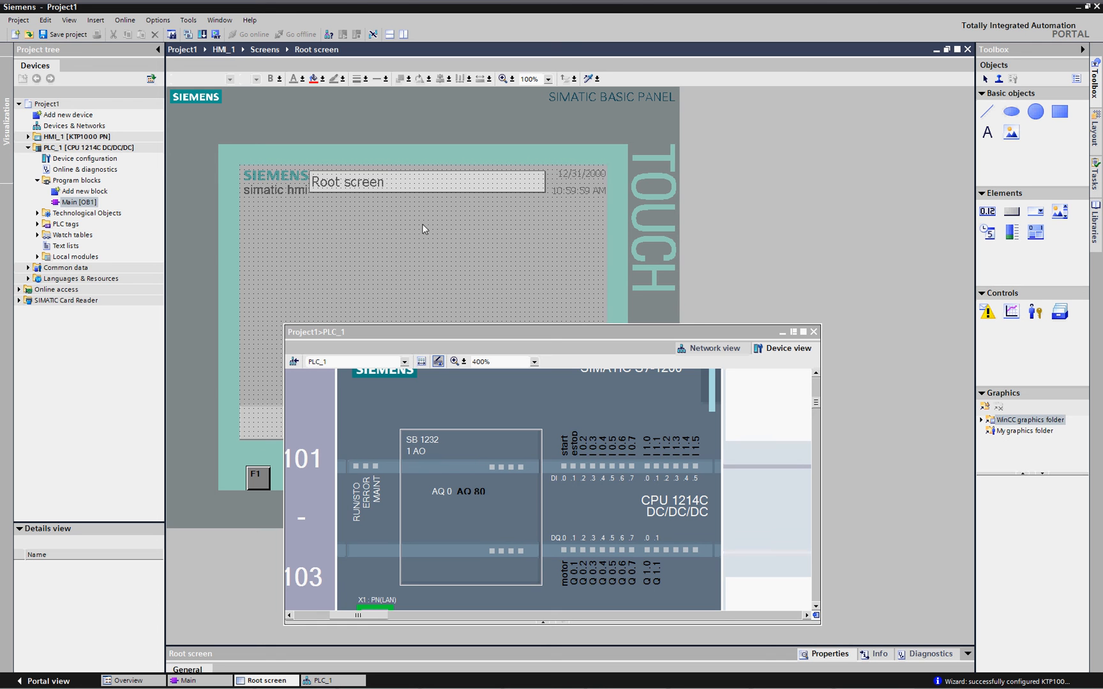
mouse_move(872, 100)
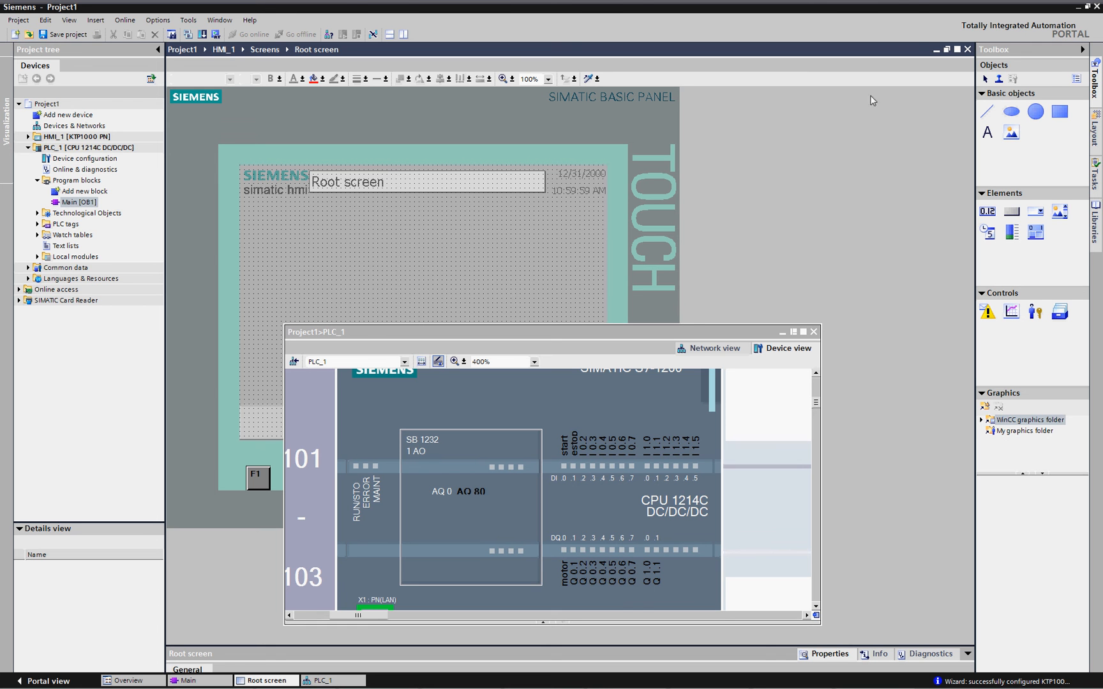
mouse_move(599, 343)
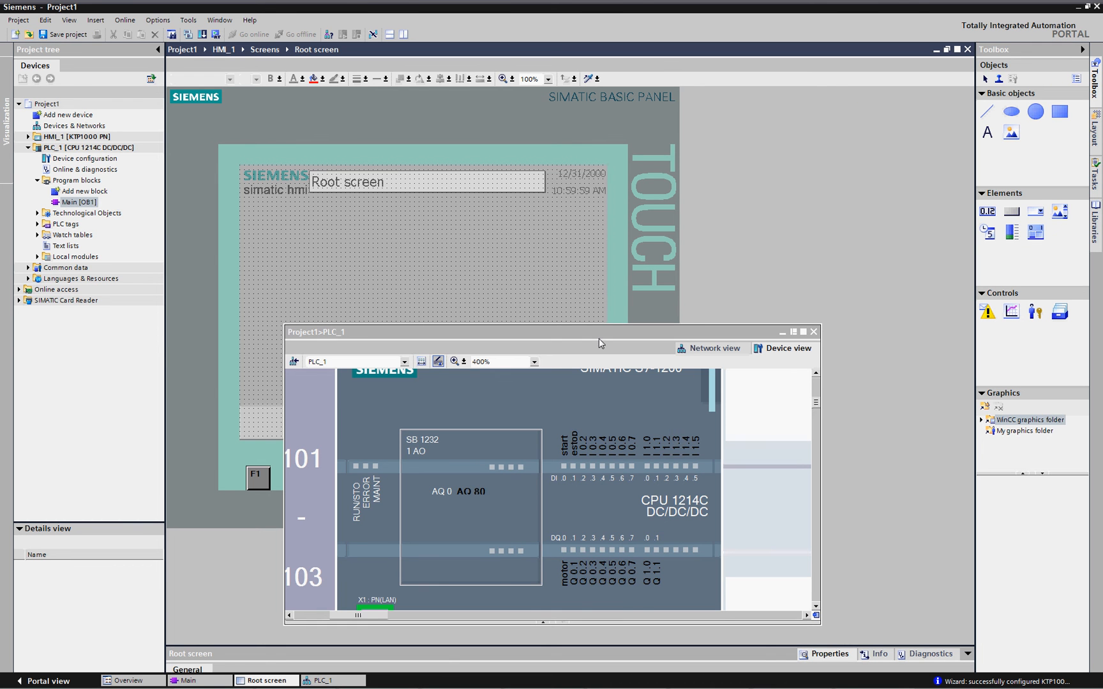
left_click(782, 332)
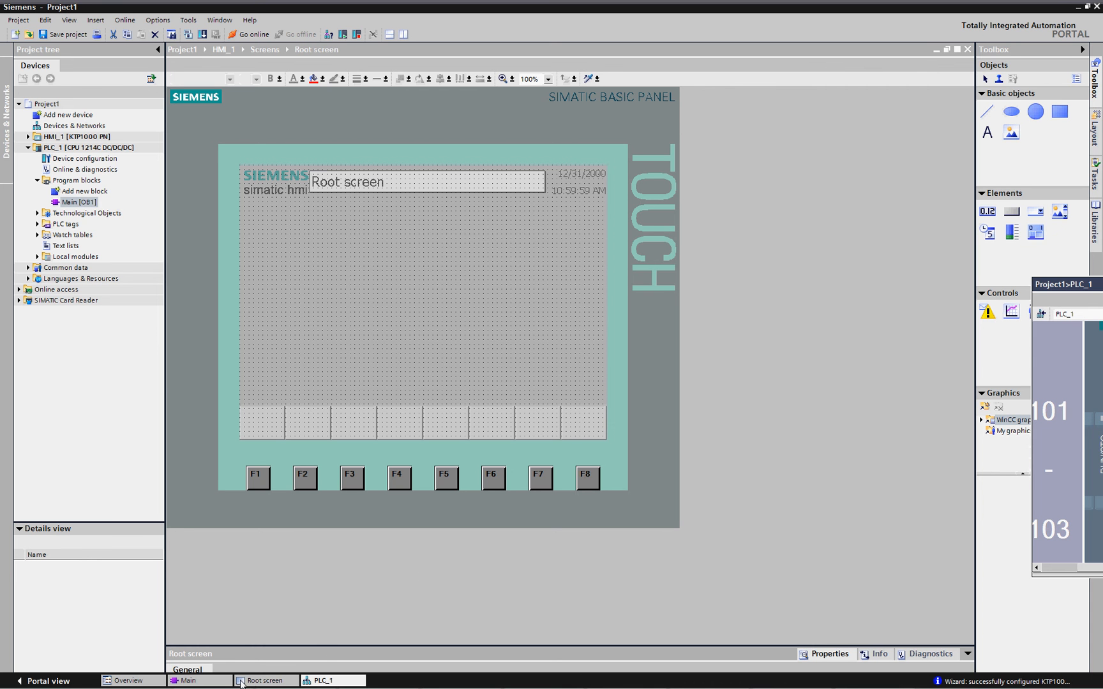
- Float the Main OB1 ladder editor over the HMI Root screen with Network 1 visible
right_click(186, 681)
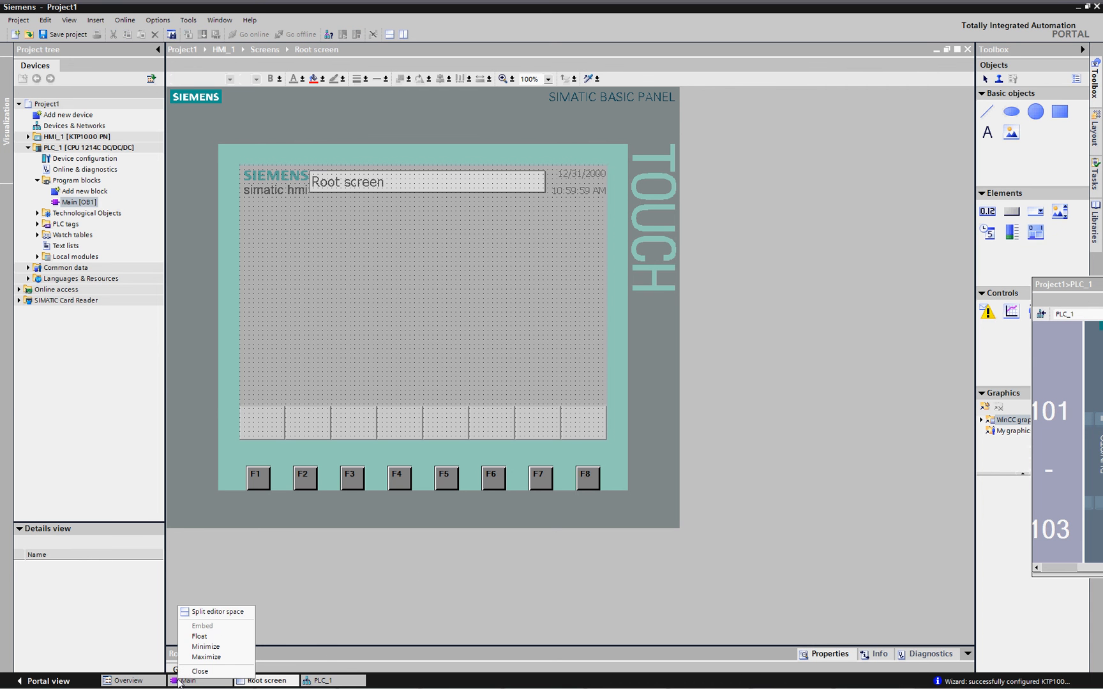
left_click(200, 637)
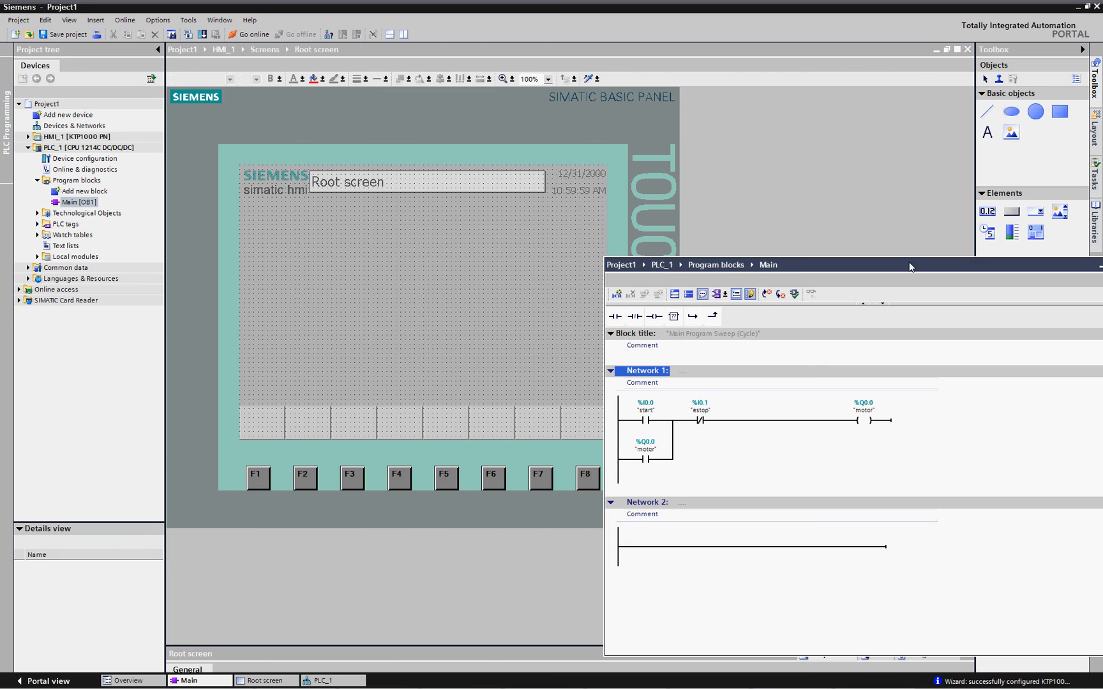
mouse_move(659, 425)
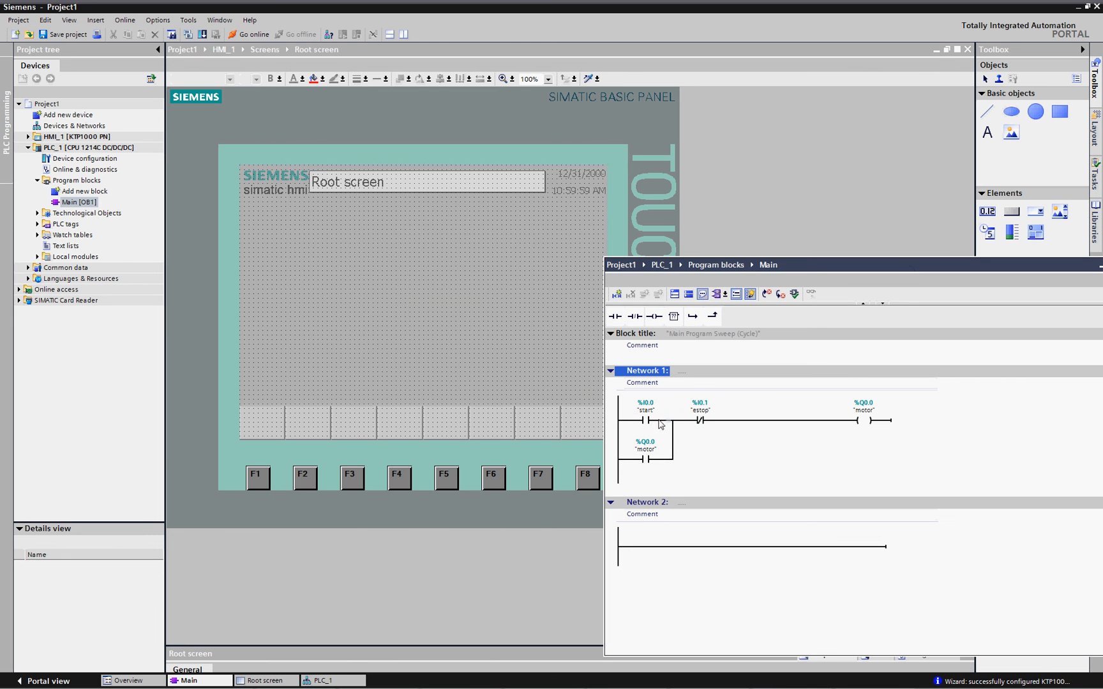